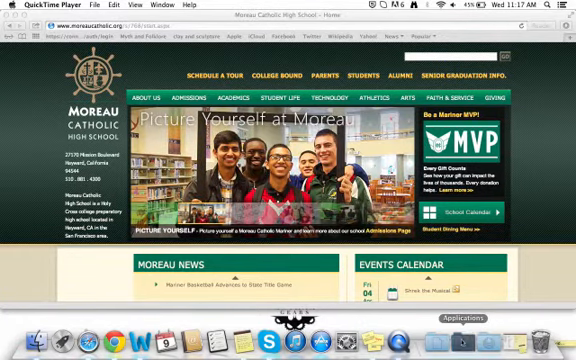
Search the system for 'audacity' and launch the Audacity editor
click(460, 316)
text(audacity)
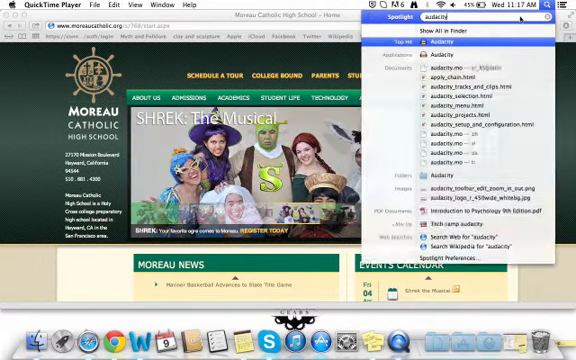
key(escape)
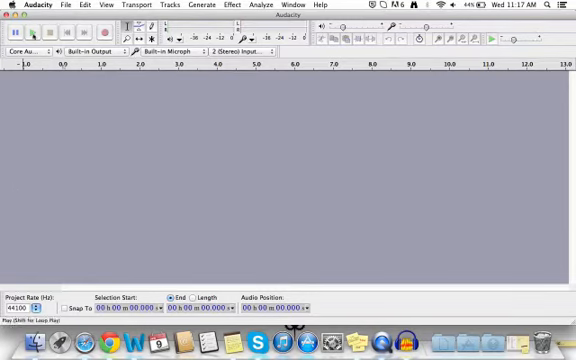
Wait on the fresh empty Audacity project, ready at the transport toolbar
click(12, 32)
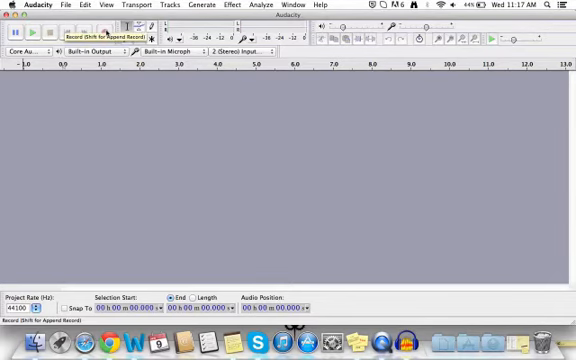
Record a short voice clip onto a new stereo track
click(60, 32)
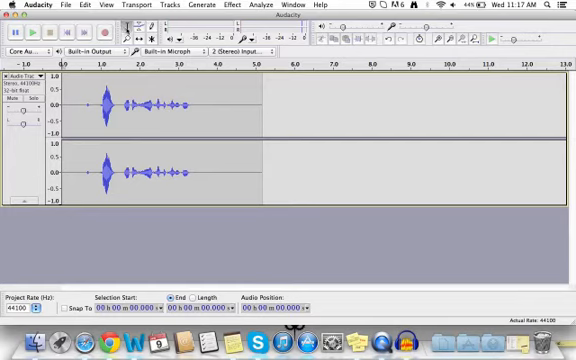
mouse_move(122, 32)
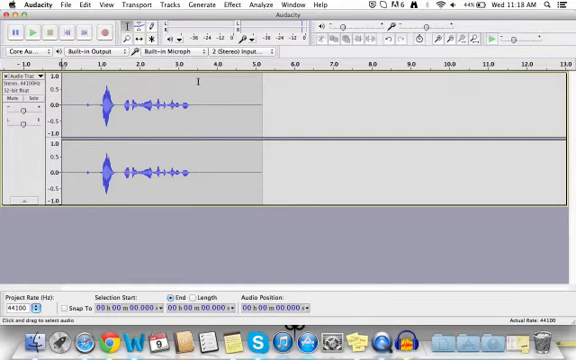
Select the quiet tail after the speech, about 4.5 to 6 seconds in
drag(204, 104, 278, 104)
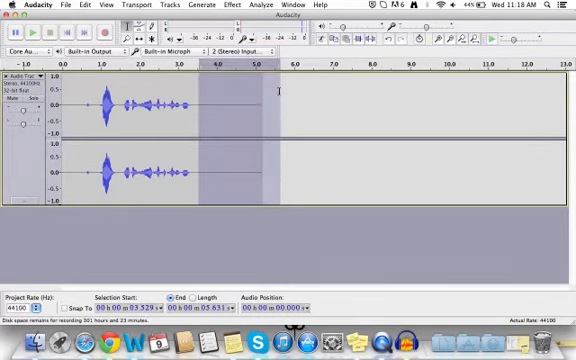
drag(276, 96, 258, 96)
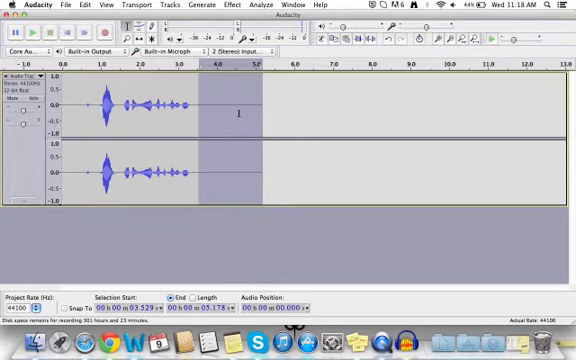
click(224, 104)
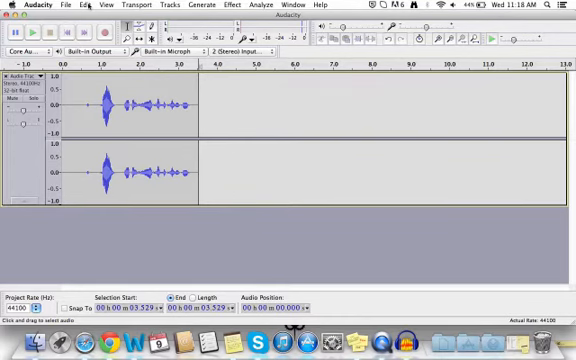
drag(204, 104, 256, 104)
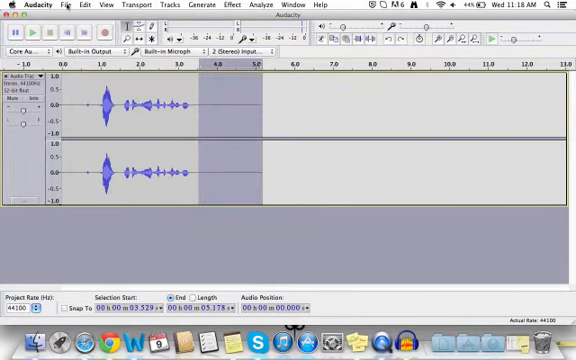
Start a File > Export of the recording with Documents as the destination folder
click(68, 8)
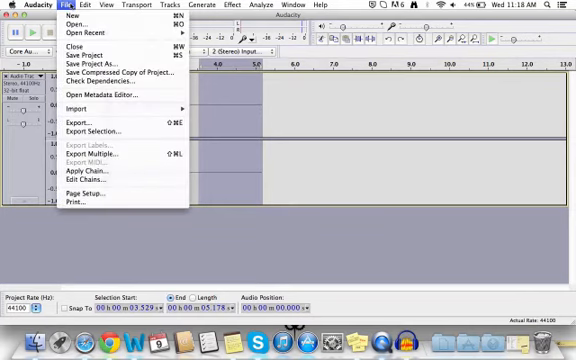
mouse_move(84, 130)
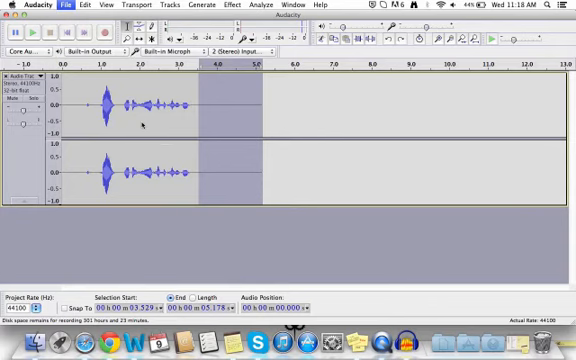
click(72, 6)
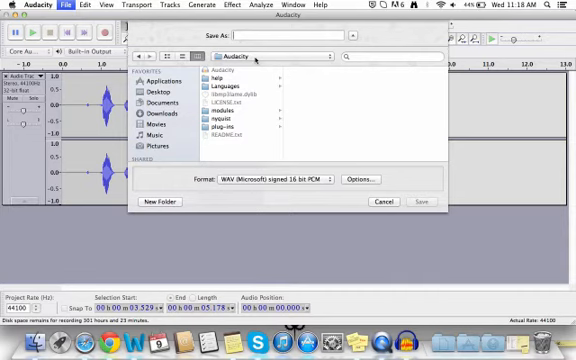
click(158, 76)
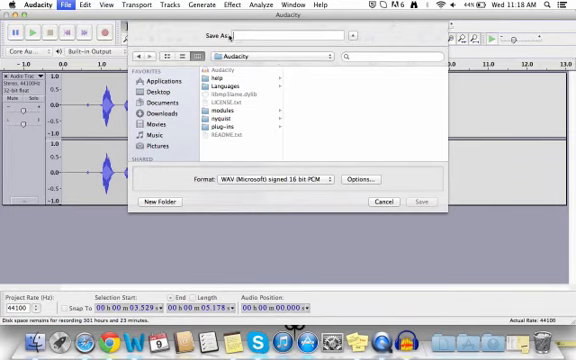
click(156, 104)
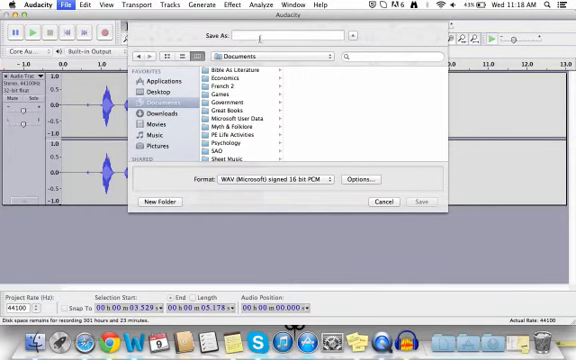
Name the exported WAV file 'Welcome to' and proceed to save
text(W)
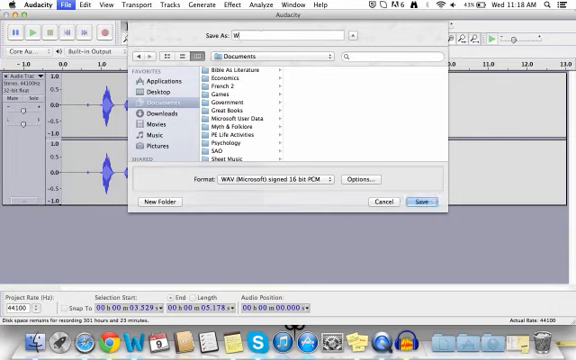
text(elcome to)
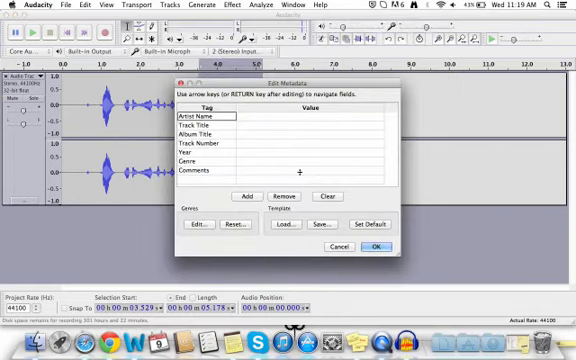
mouse_move(324, 114)
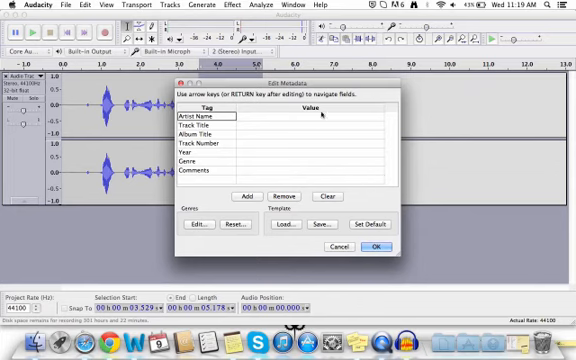
Fill the Artist Name metadata tag with 'Chris'
click(320, 116)
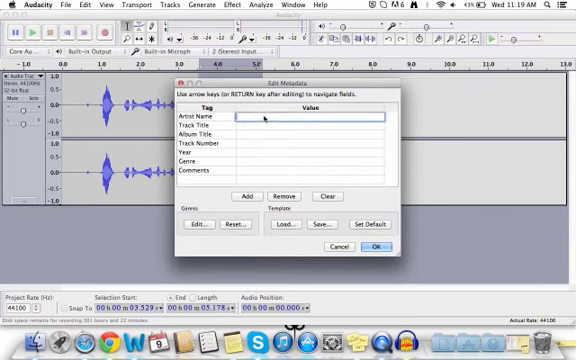
text(Chris)
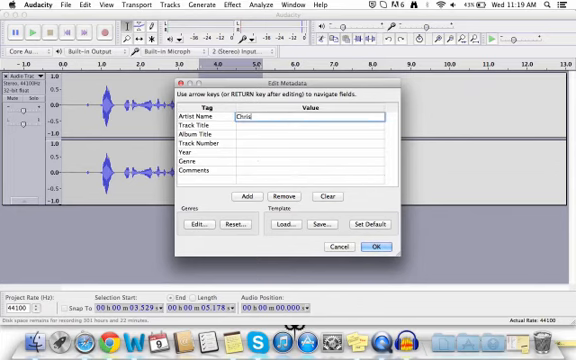